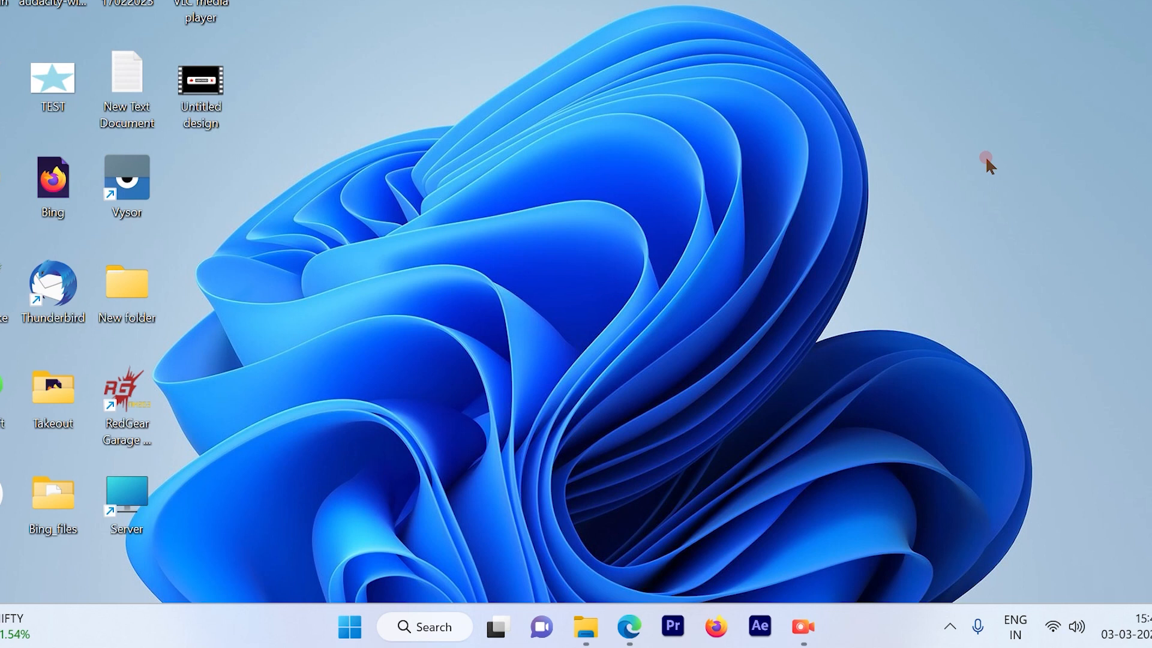
mouse_move(689, 545)
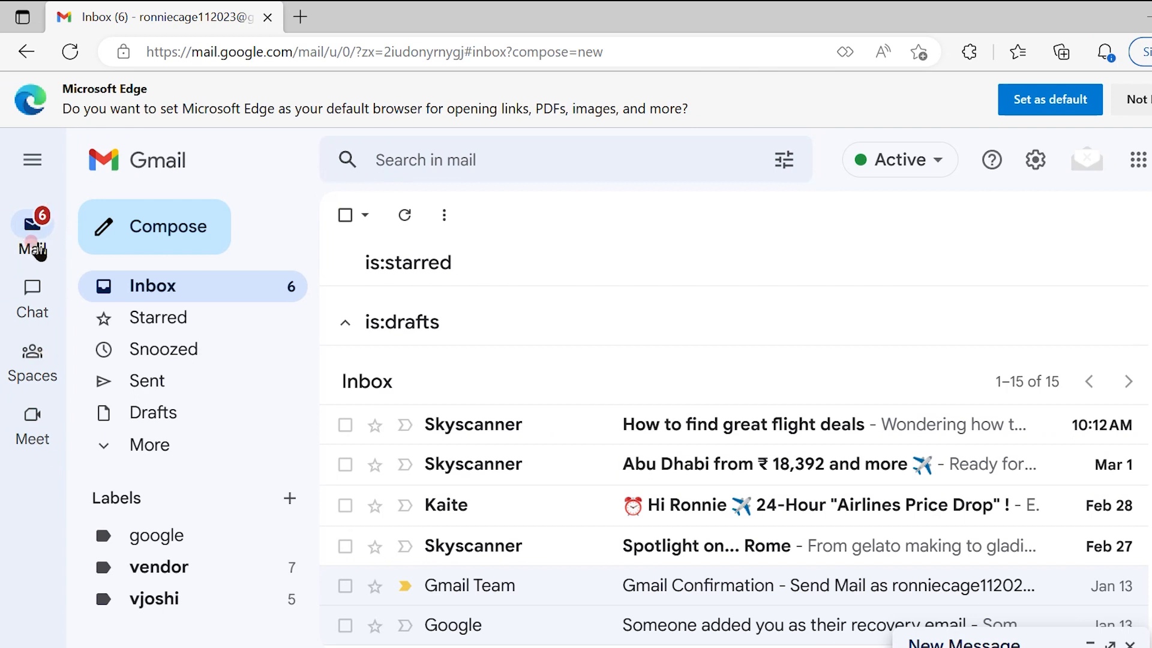
Open the Meet section from Gmail's left rail
click(32, 360)
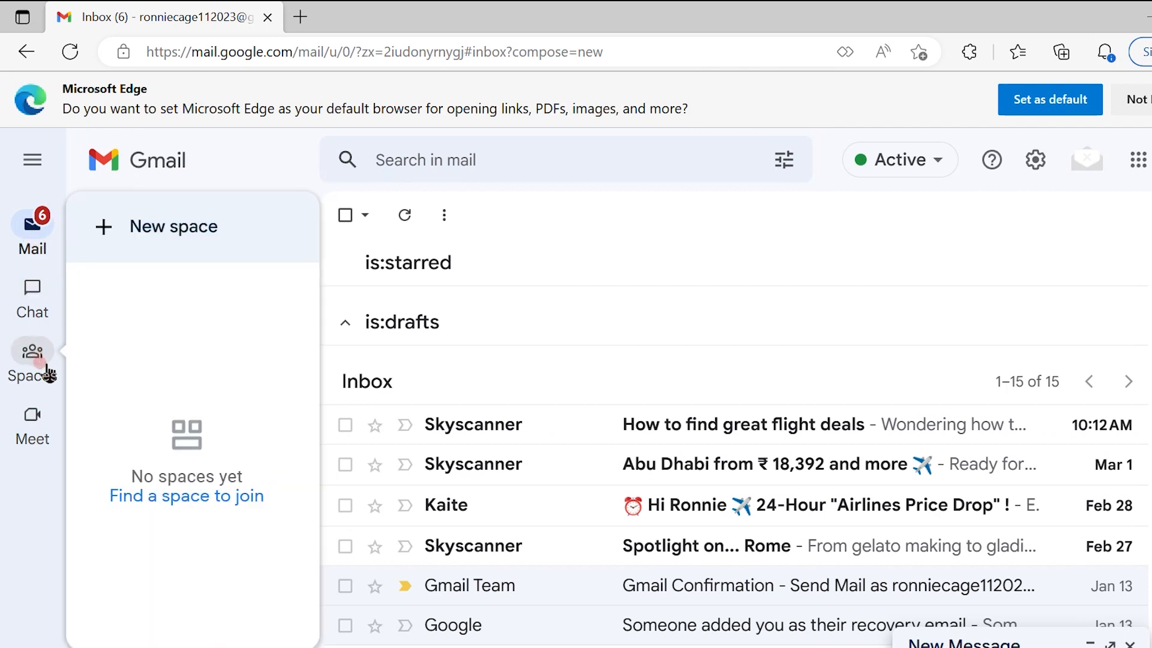
click(32, 360)
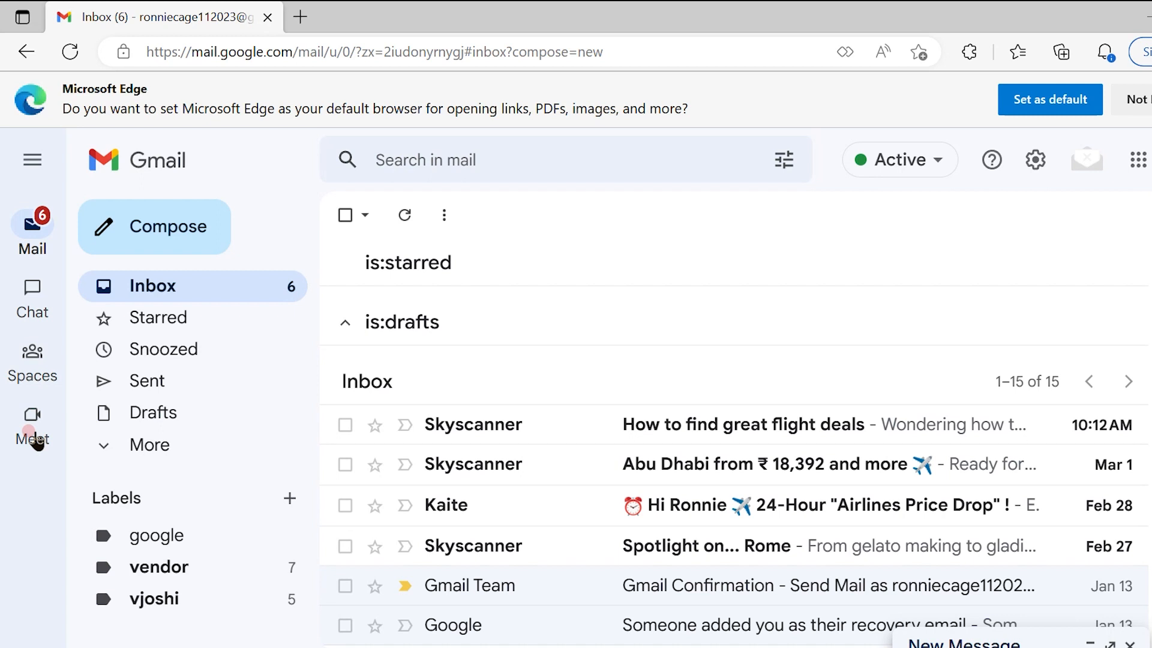
click(32, 422)
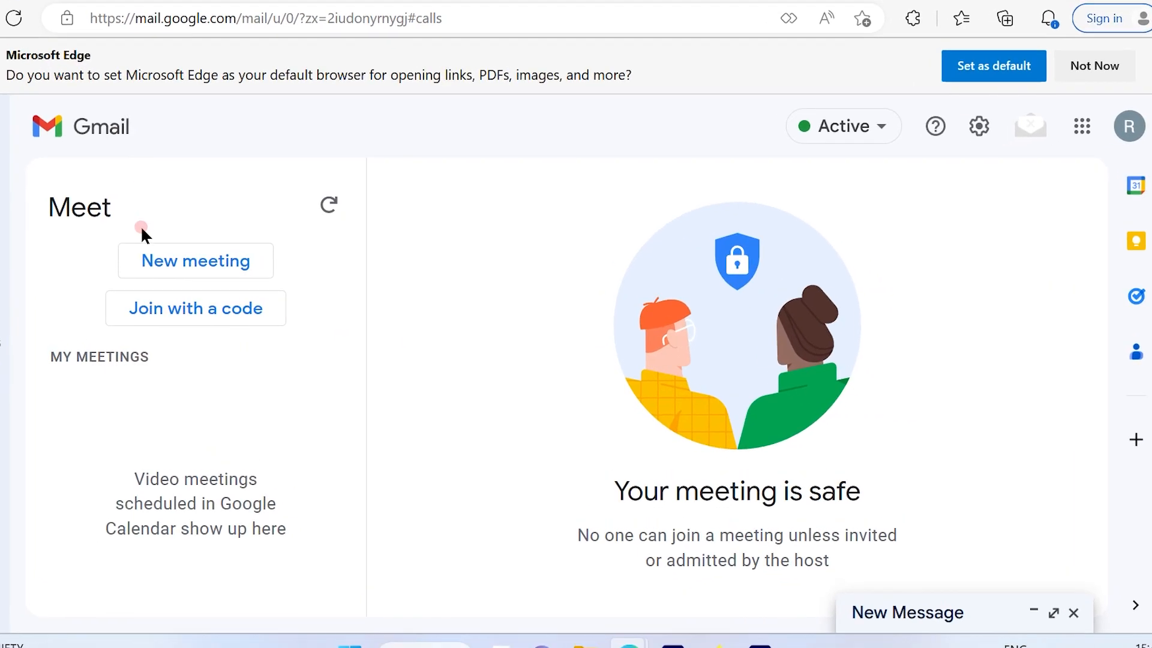
Create a new meeting, copy its meet.google.com/vty-dois-vvi link, and bring up a message draft
click(196, 261)
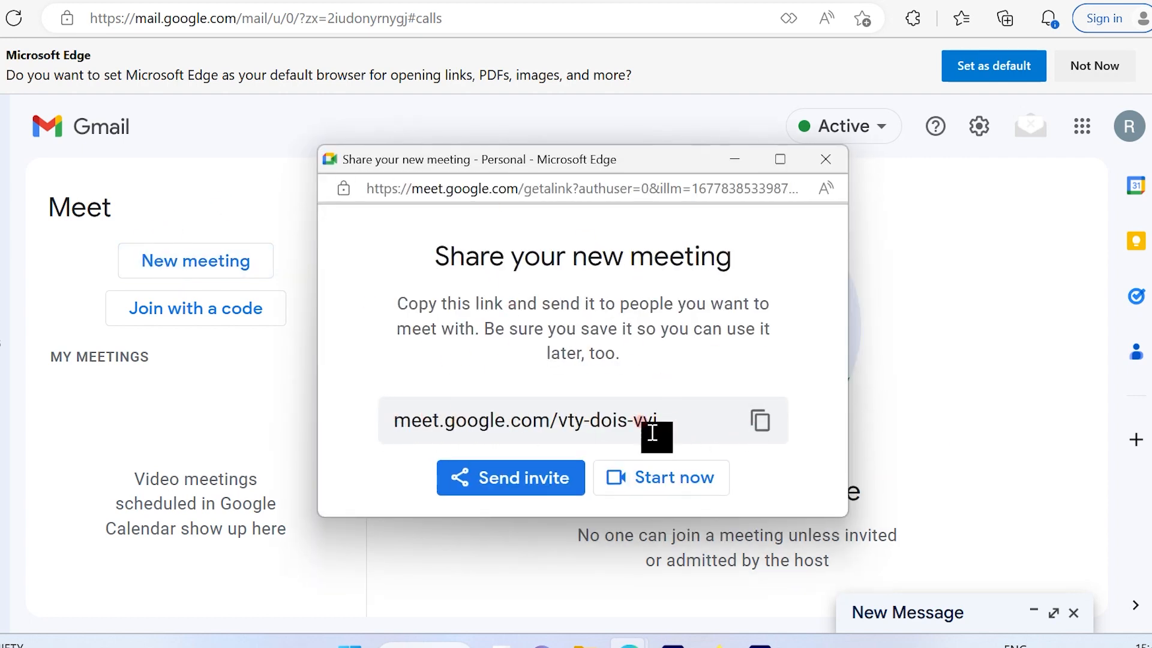
click(760, 420)
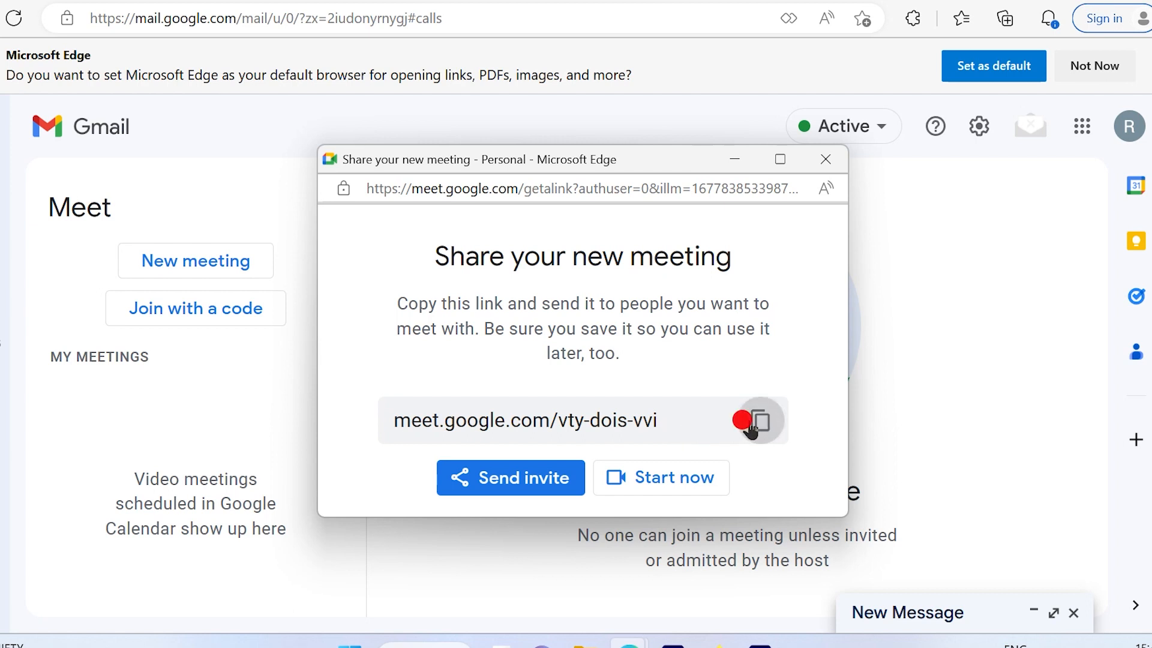
click(758, 420)
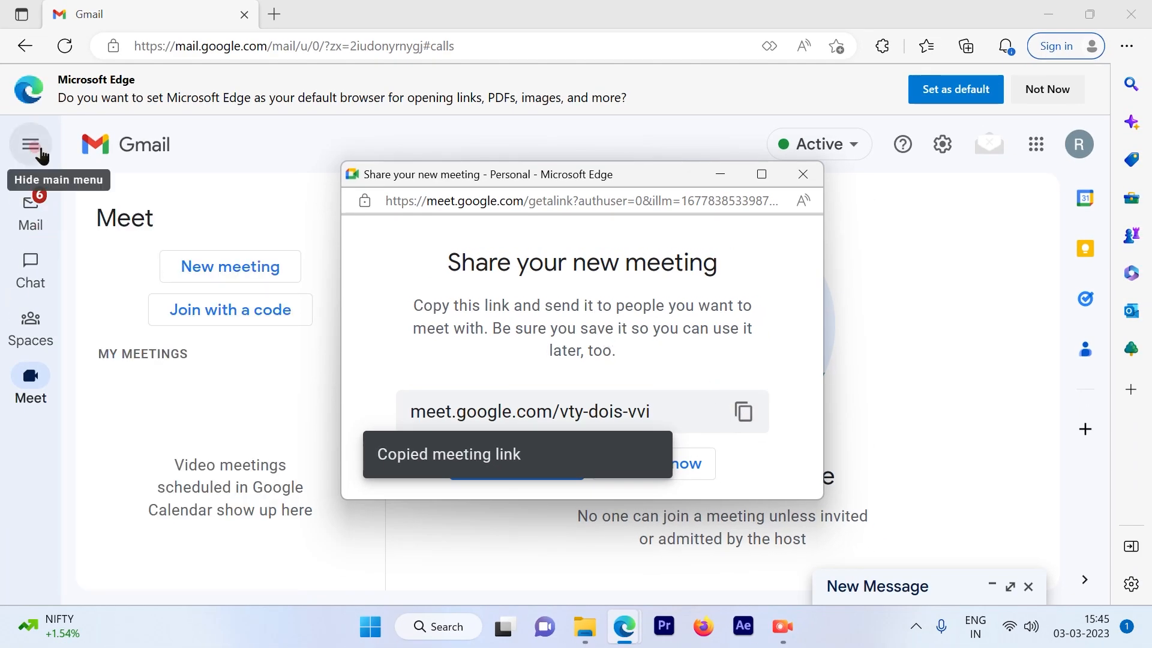
click(30, 144)
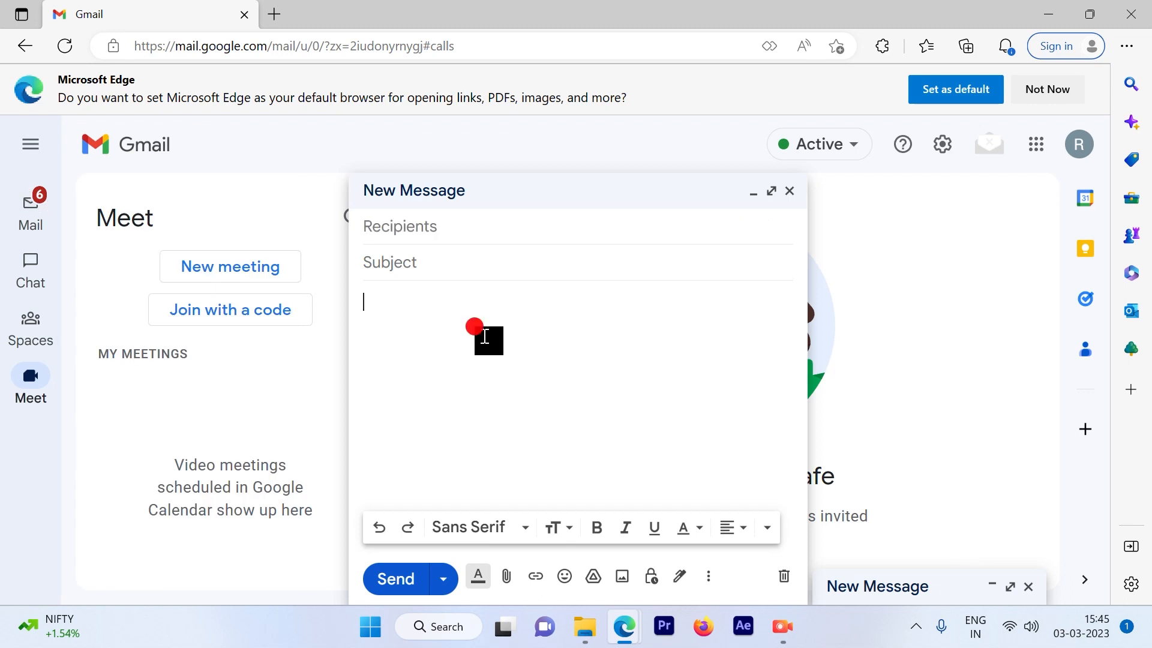
Email the meet.google.com/vty-dois-vvi link, then start a second meeting, aqj-hxms-cbg
text(meet.google.com/vty-dois-vvi)
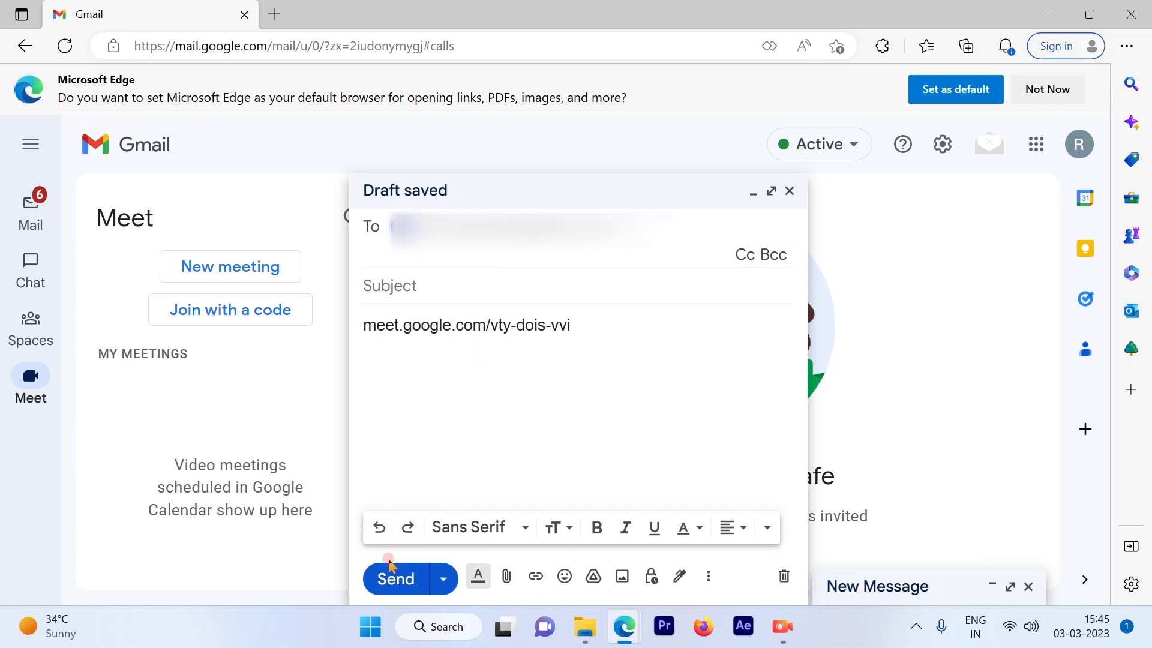
click(395, 578)
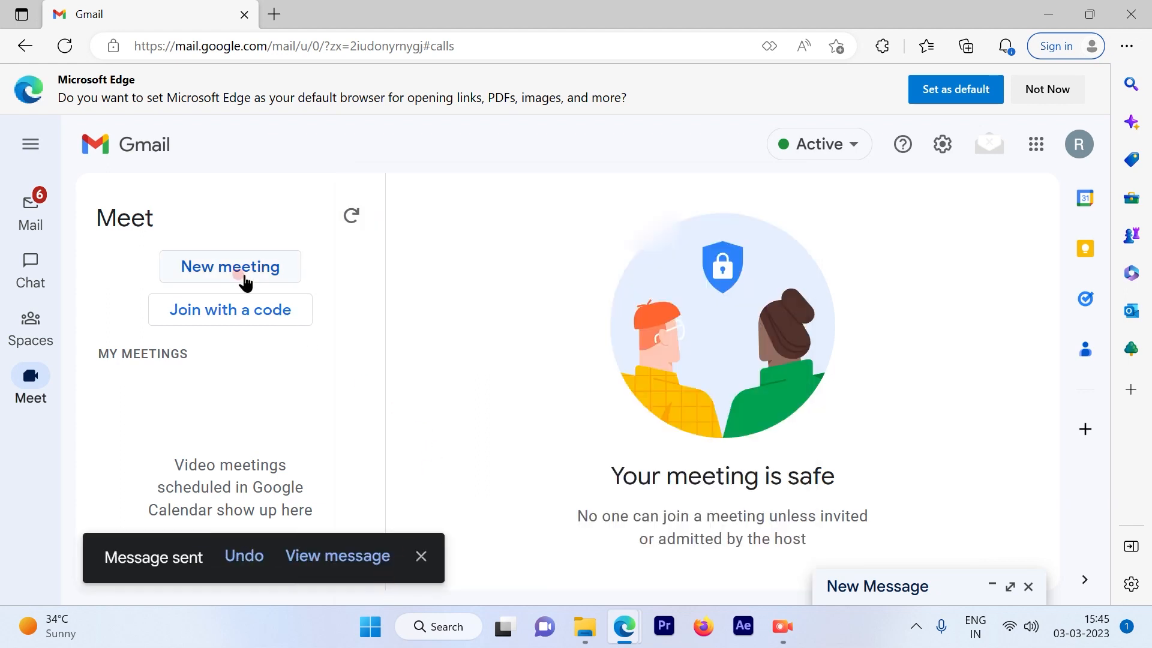
click(230, 266)
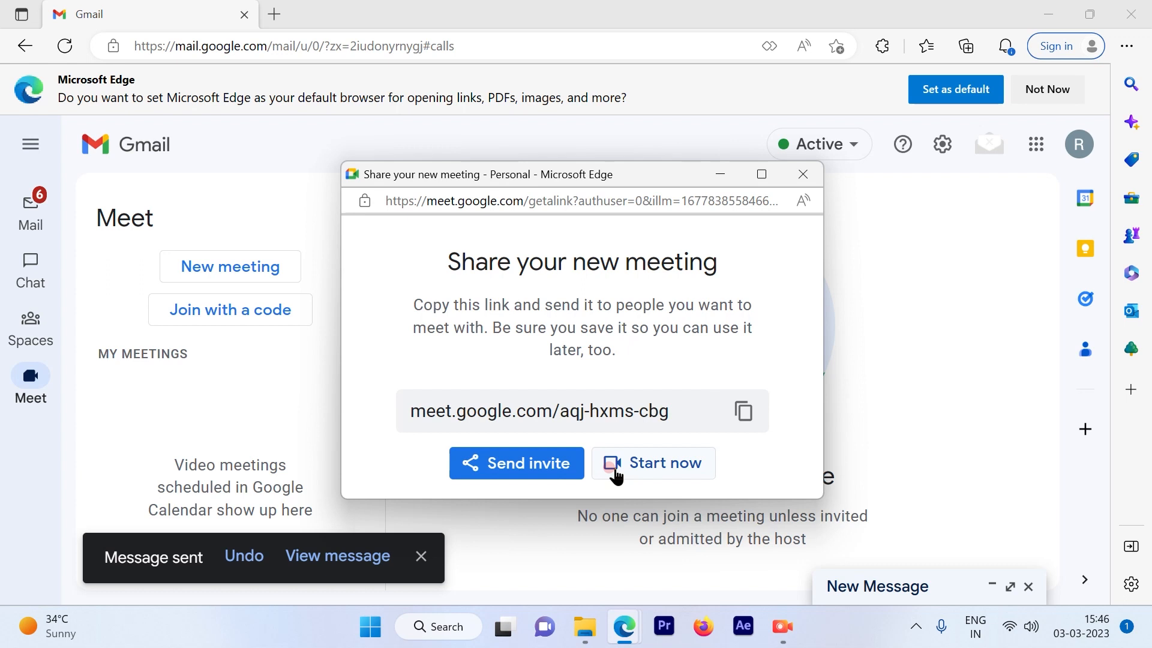
click(652, 462)
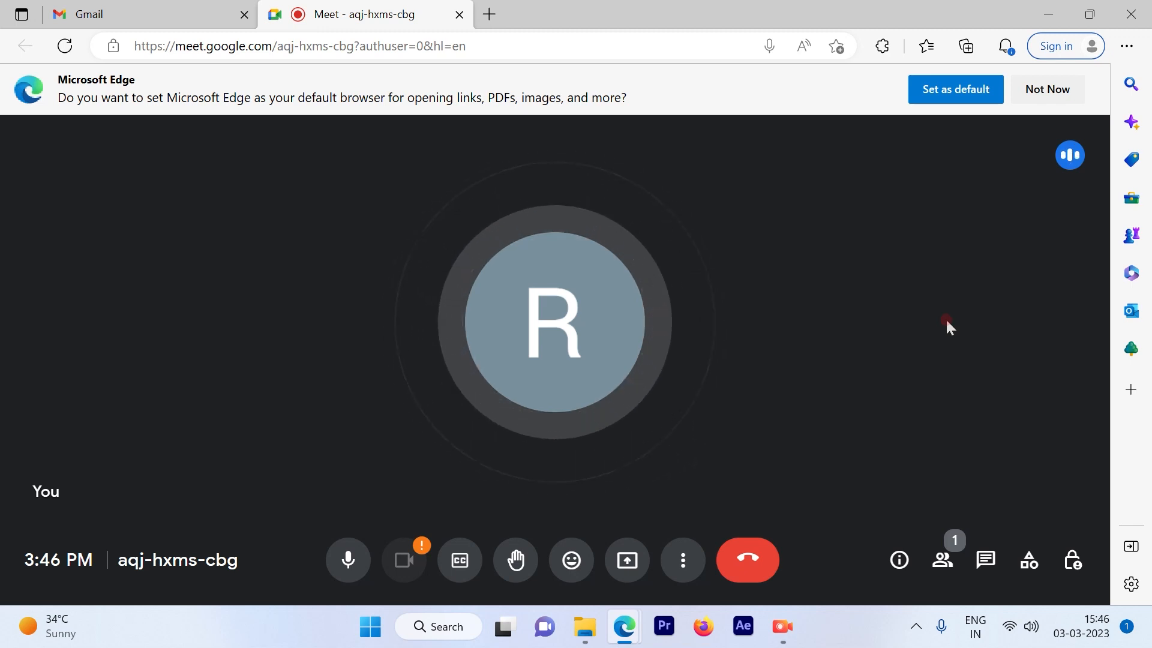
mouse_move(444, 445)
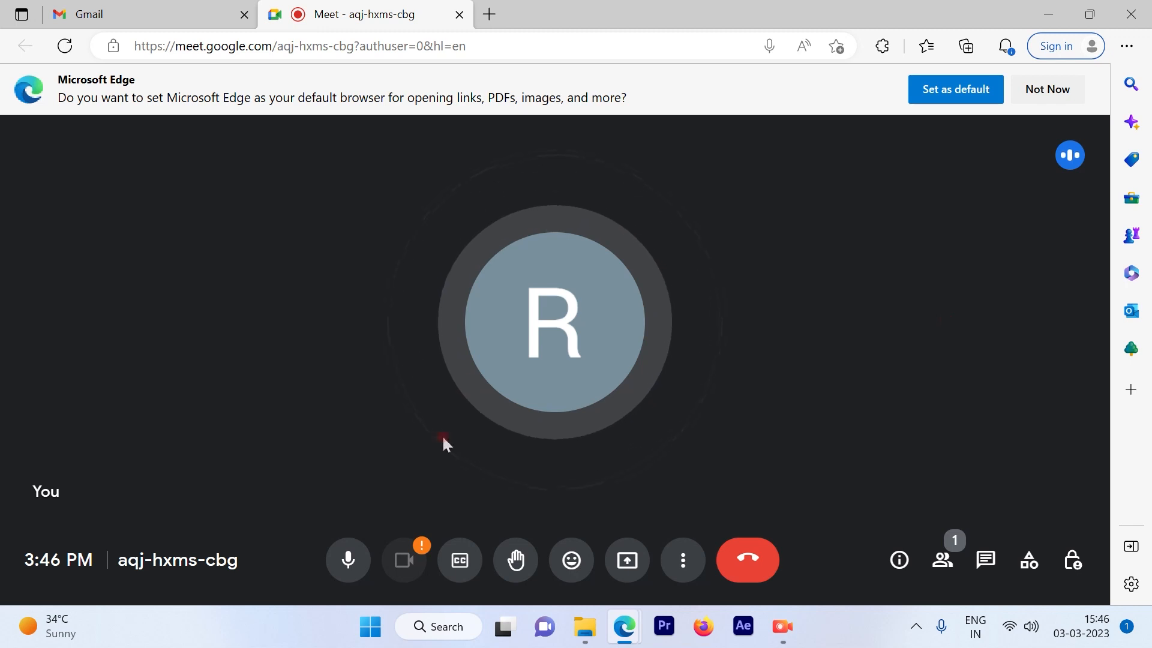
Select the meeting code aqj-hxms-cbg while alone in the call
double_click(177, 560)
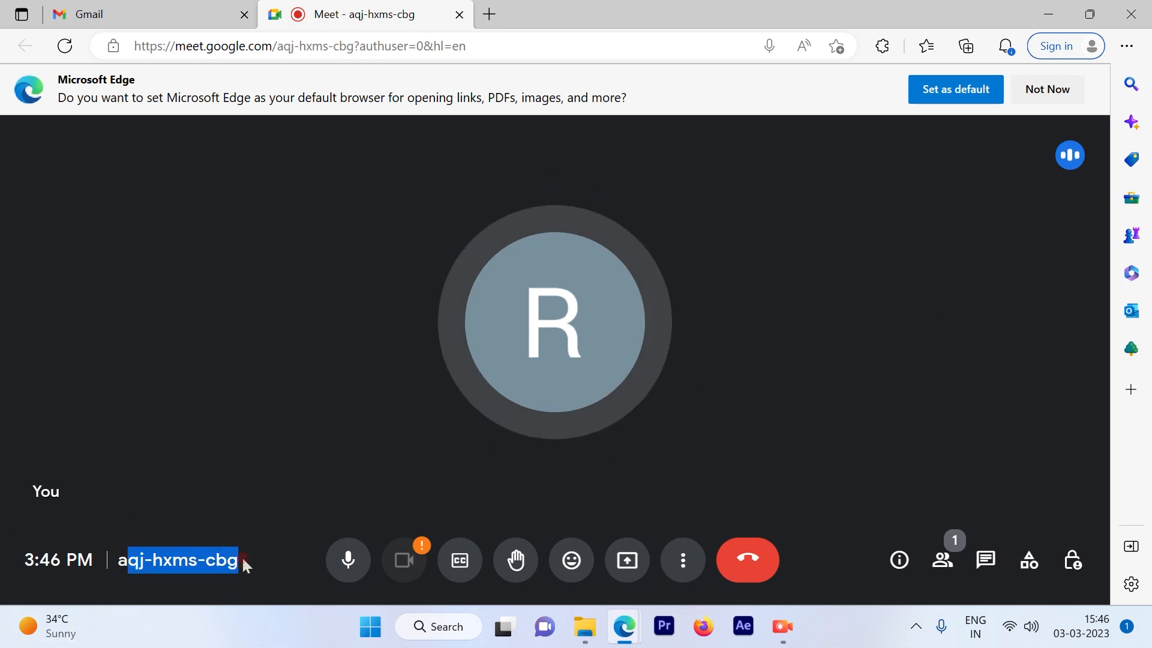
mouse_move(263, 514)
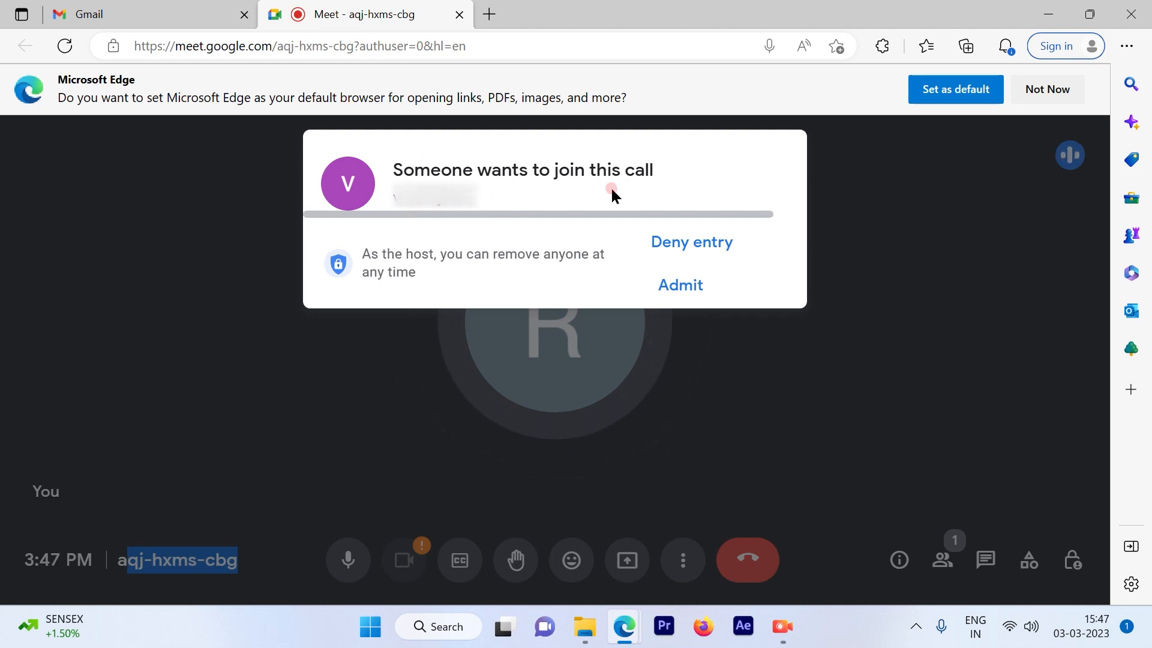
mouse_move(720, 369)
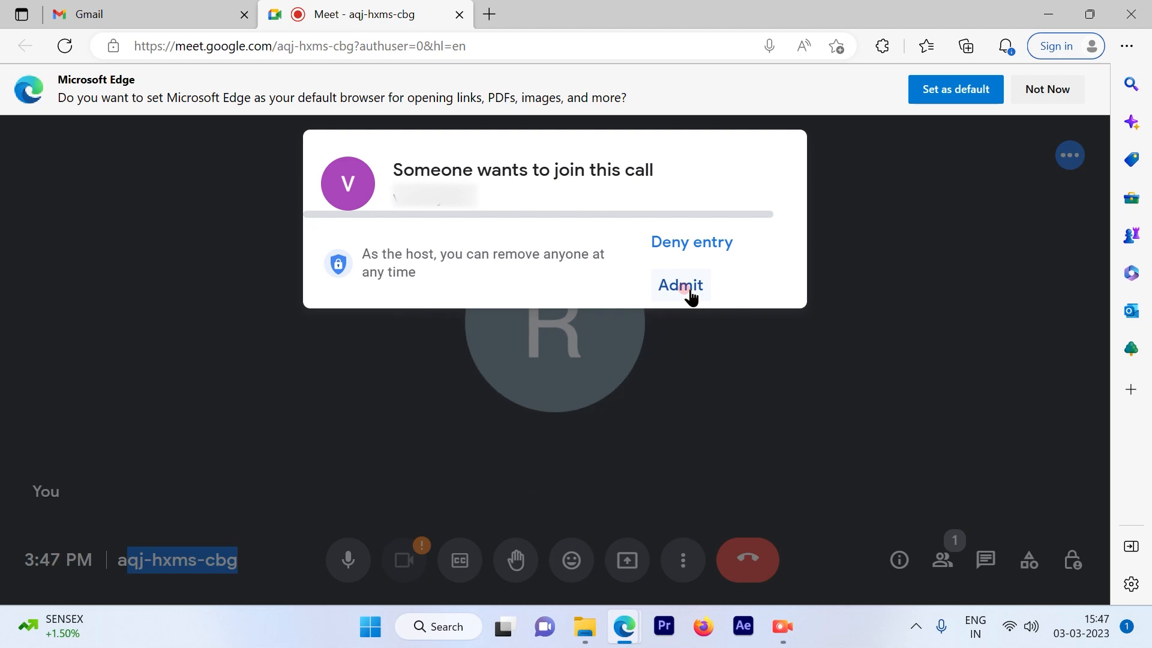
Admit the waiting participant into the aqj-hxms-cbg call
click(679, 285)
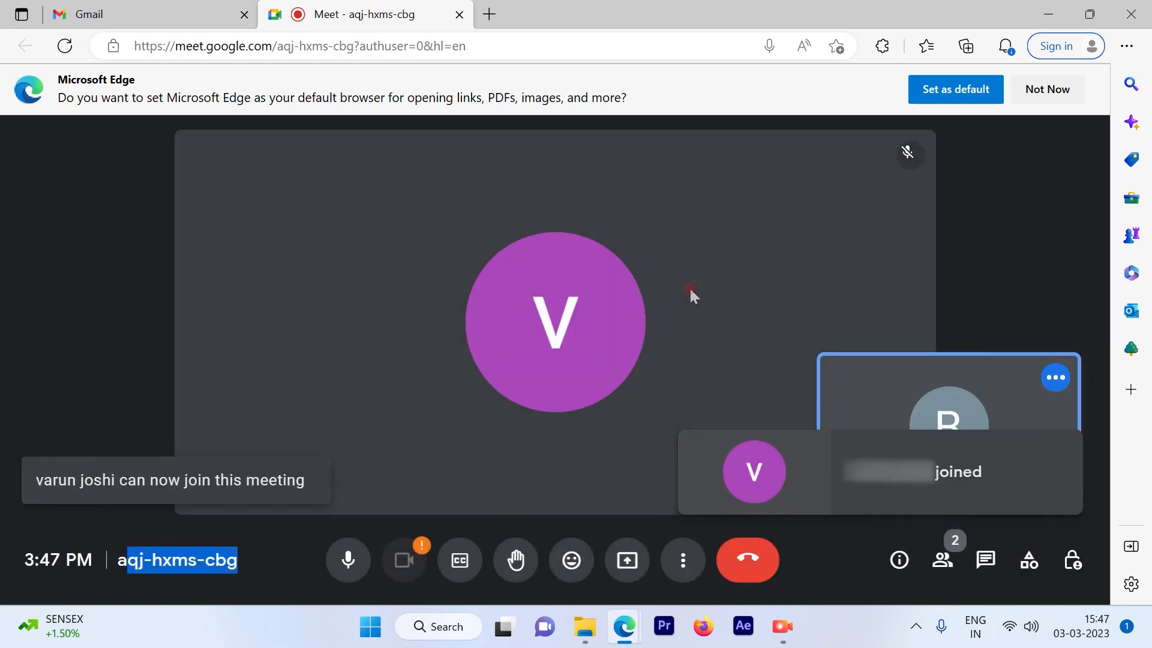